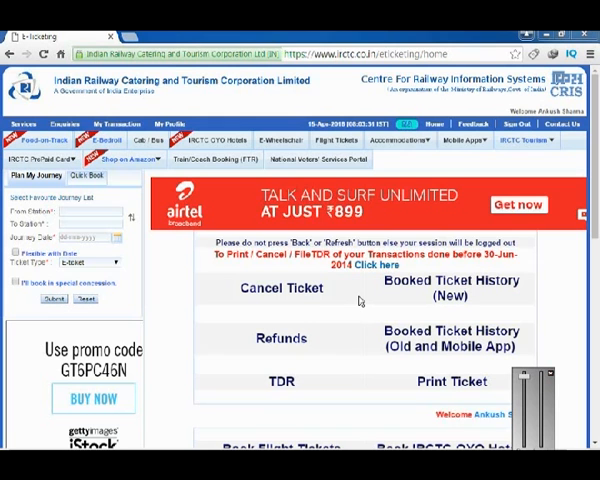
mouse_move(237, 211)
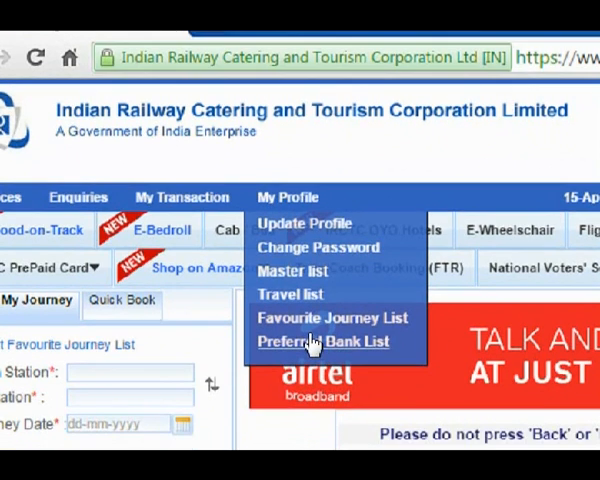
Step: Open the Preferred Bank List page from My Profile
left_click(323, 341)
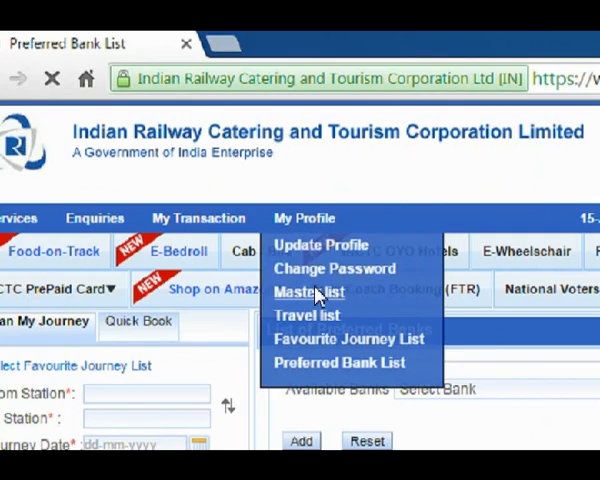
Step: Open the master list of passengers and scroll to its one-entry passenger list
left_click(308, 291)
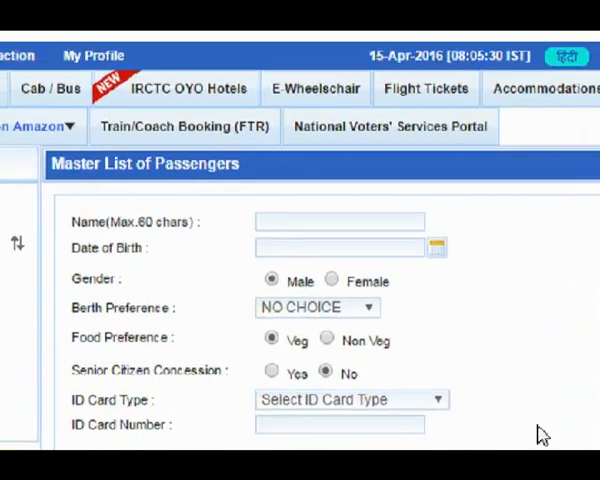
scroll("down", 3)
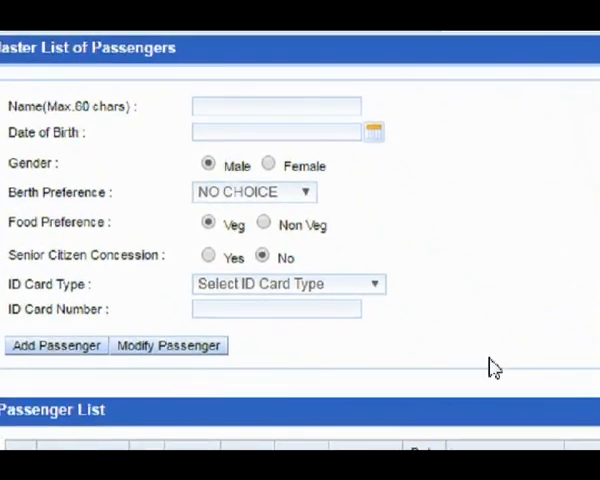
scroll("down", 3)
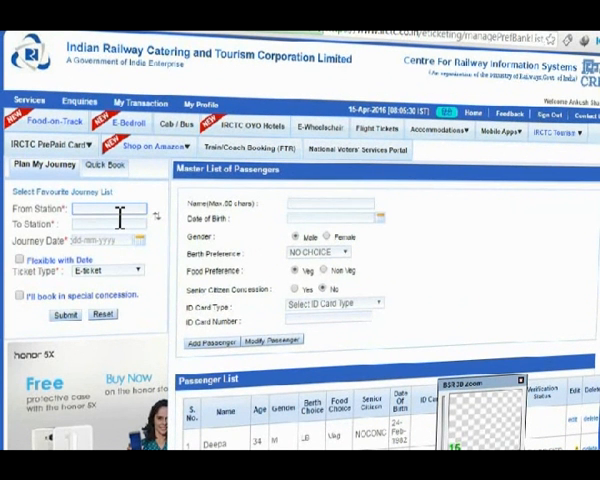
Step: Search trains from DELHI - DLI to Warangal (WL) in Plan My Journey
scroll("down", 3)
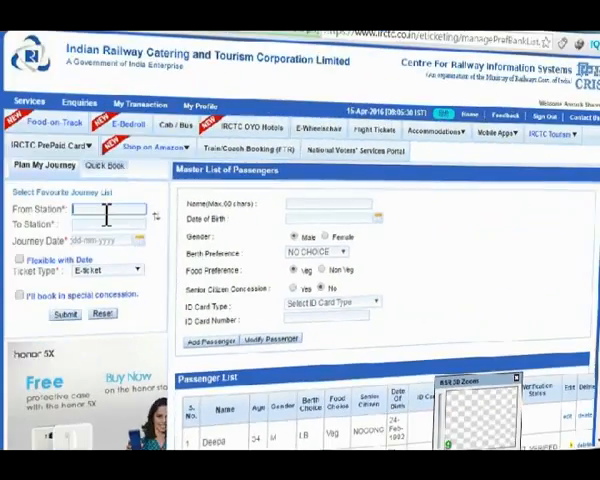
type("DLI")
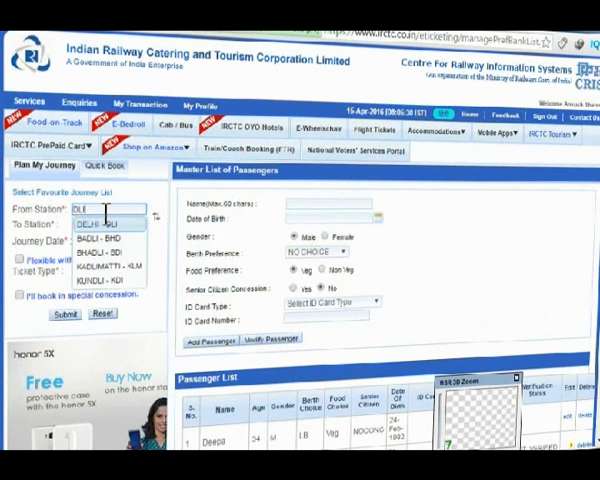
left_click(99, 210)
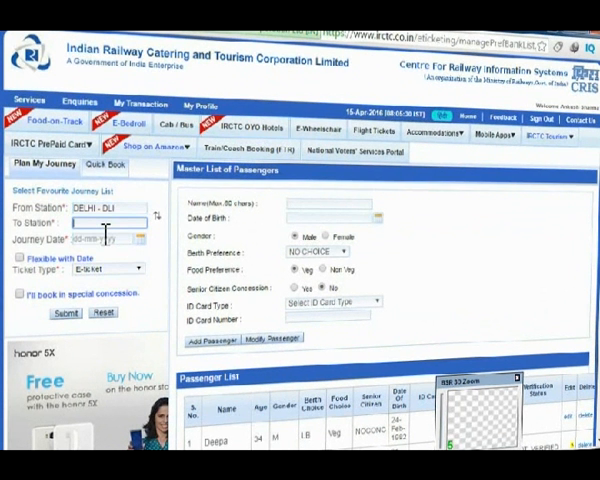
type("WL")
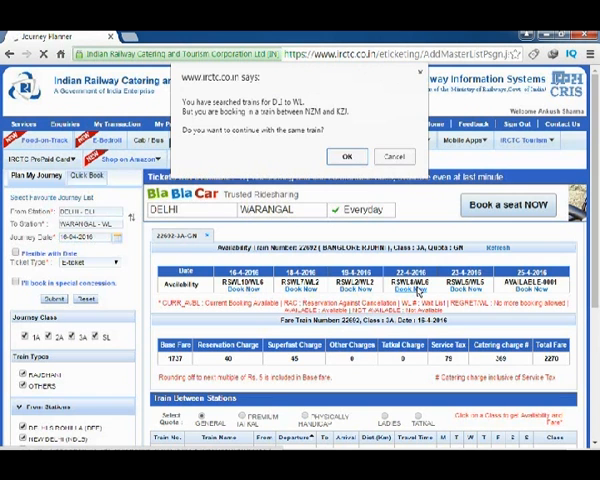
Step: Accept the station-mismatch prompt to reach the 22692 passenger details form
left_click(348, 156)
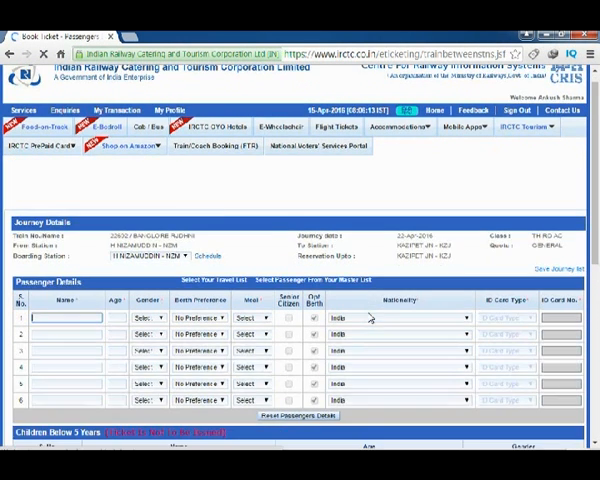
scroll("down", 3)
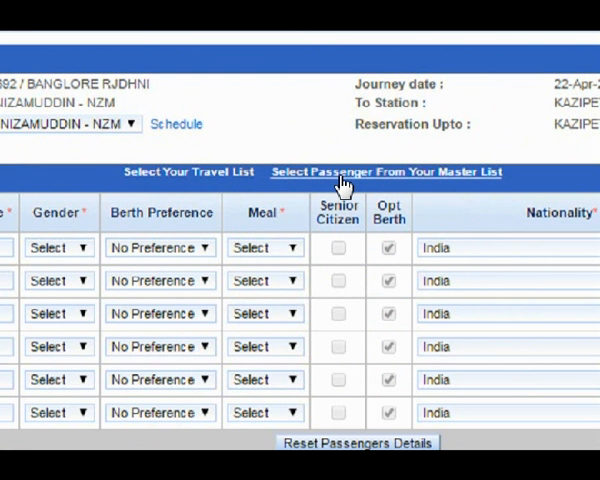
Step: Add the saved master-list passengers to the booking's passenger rows
left_click(387, 171)
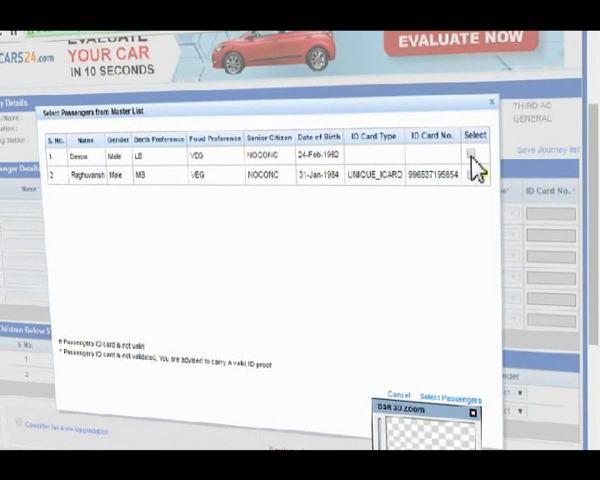
left_click(474, 152)
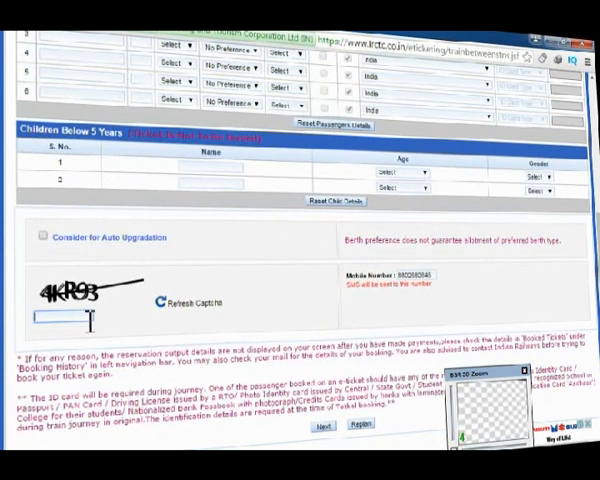
Step: Enter captcha '4KR93' and continue to the journey review page
type("4KR")
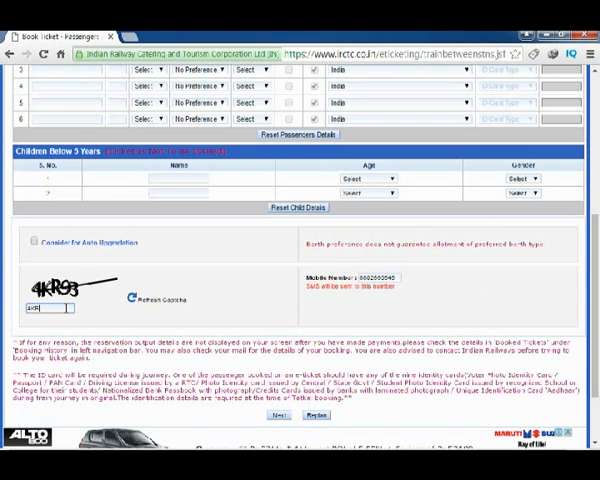
type("4KR93")
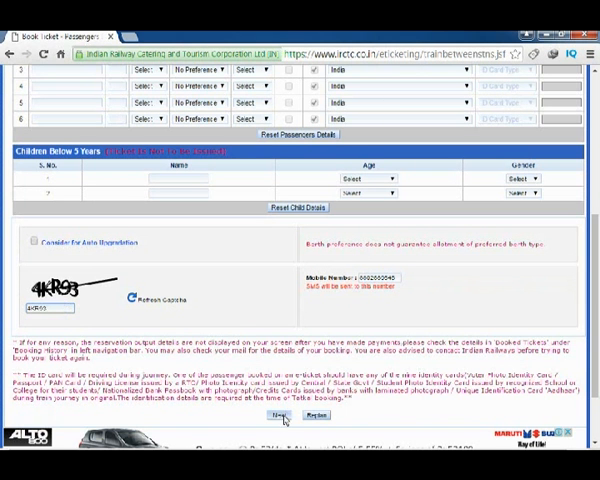
left_click(278, 415)
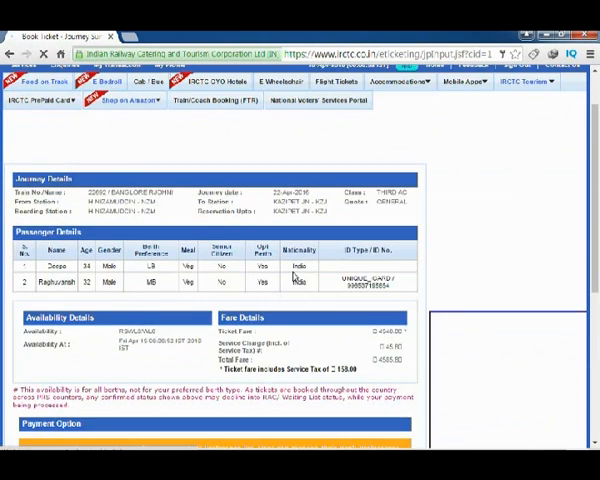
Step: Select State Bank of India (Debit Card) under Preferred Banks in Payment Options
scroll("down", 3)
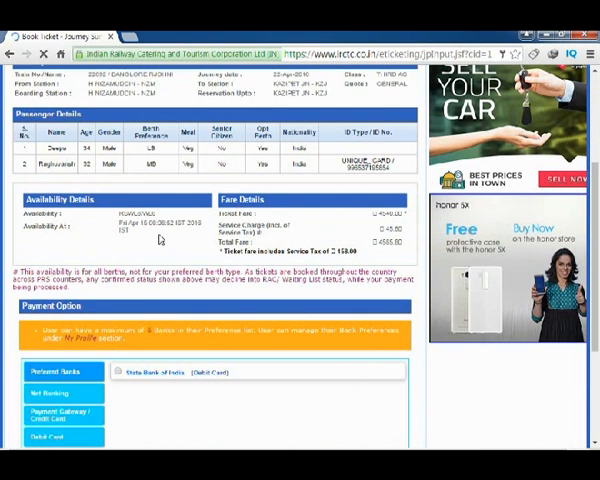
scroll("down", 3)
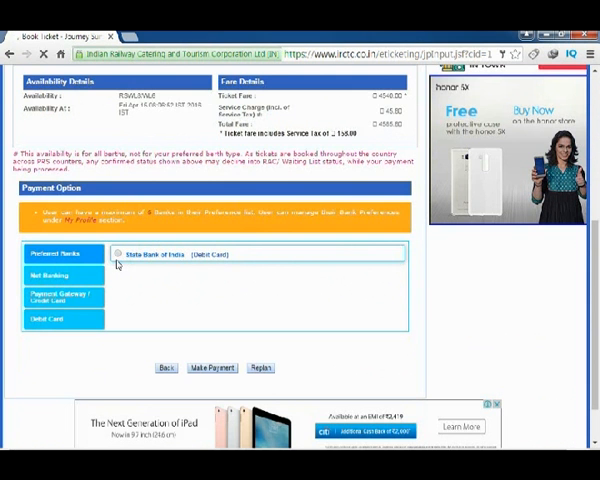
left_click(116, 254)
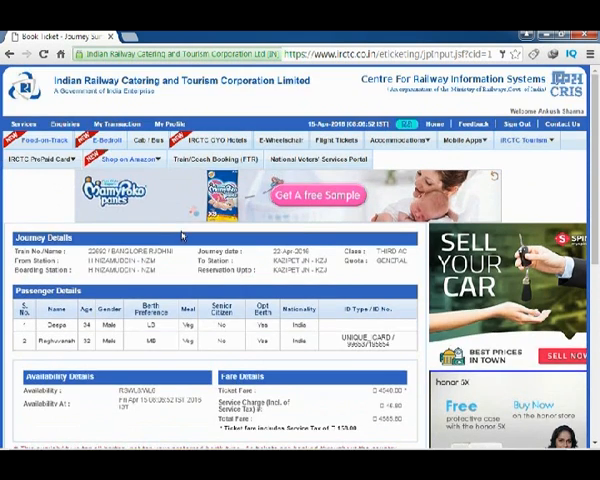
scroll("down", 3)
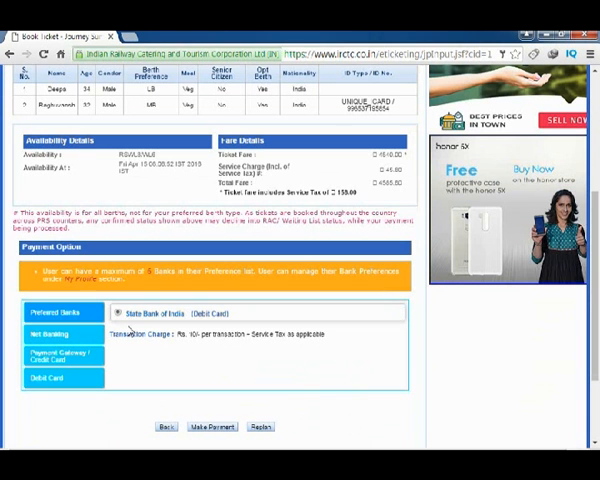
mouse_move(208, 429)
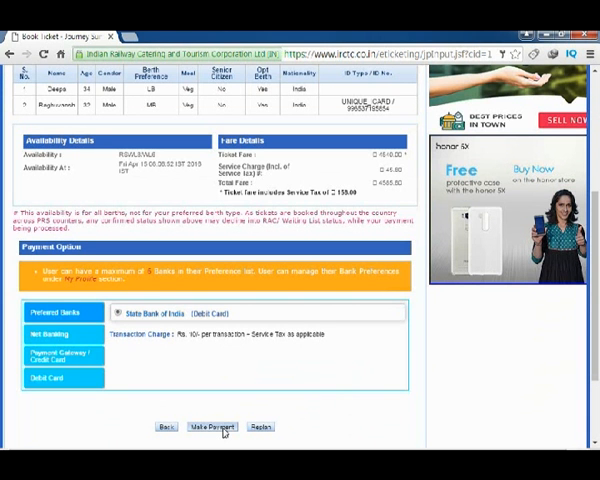